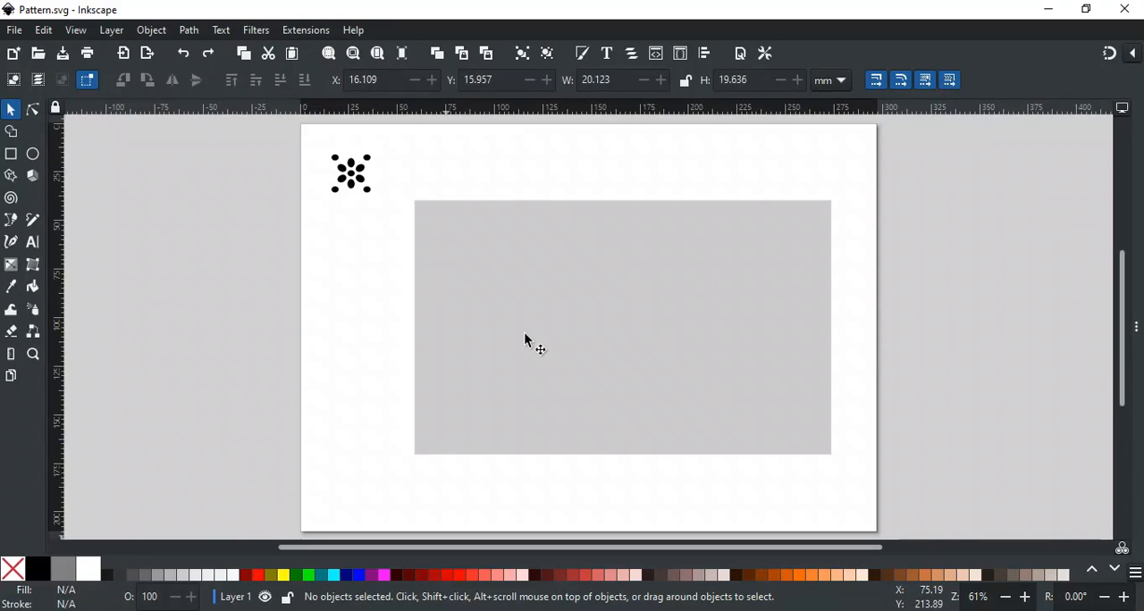
mouse_move(351, 237)
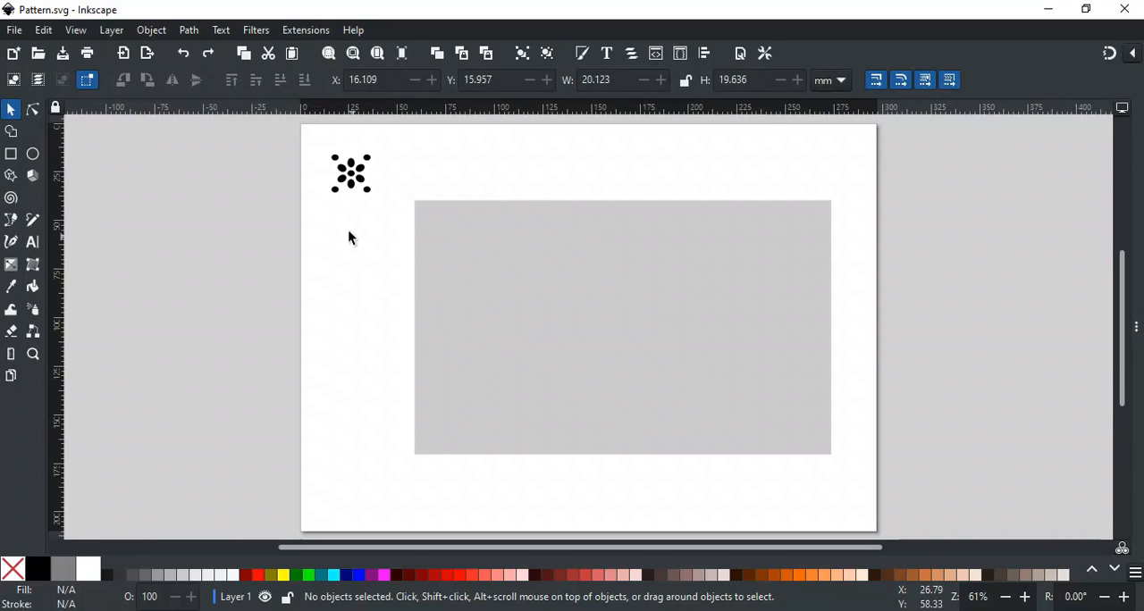
mouse_move(356, 208)
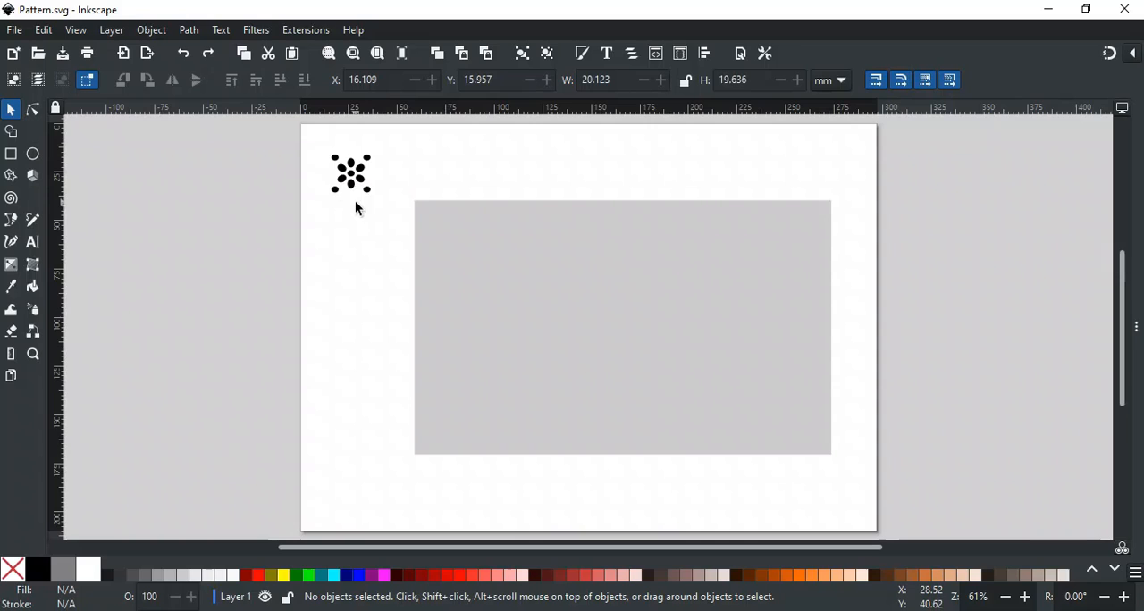
mouse_move(352, 241)
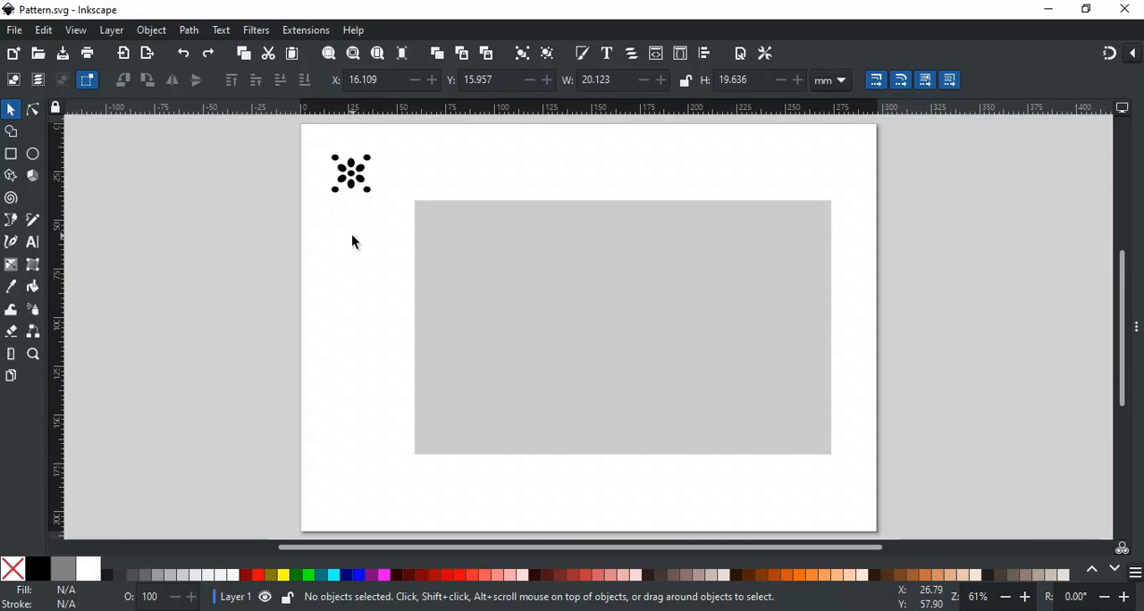
mouse_move(356, 203)
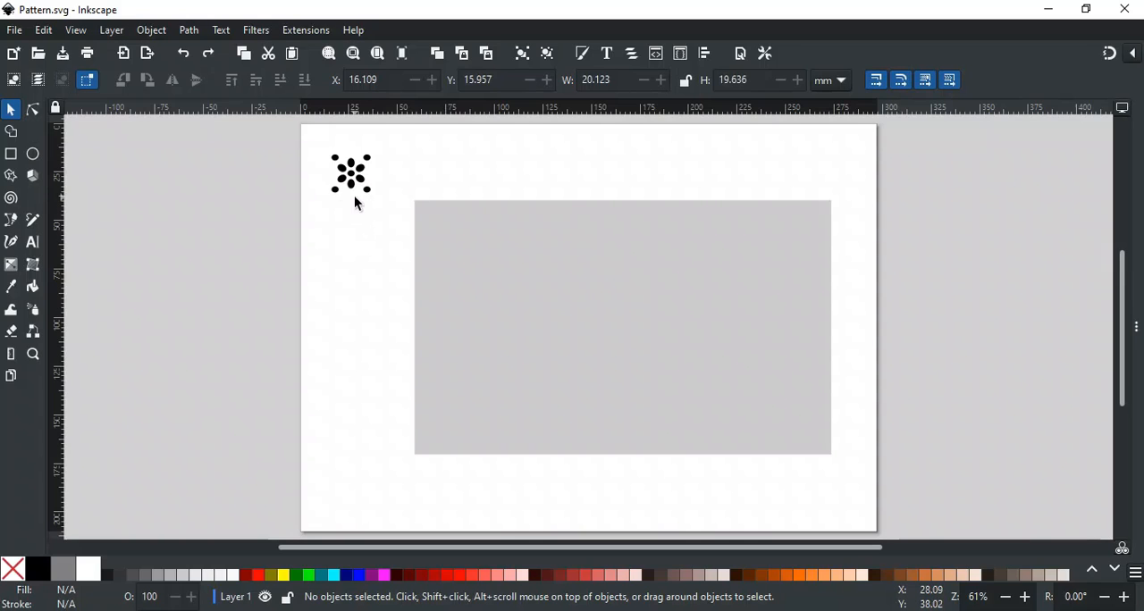
mouse_move(556, 268)
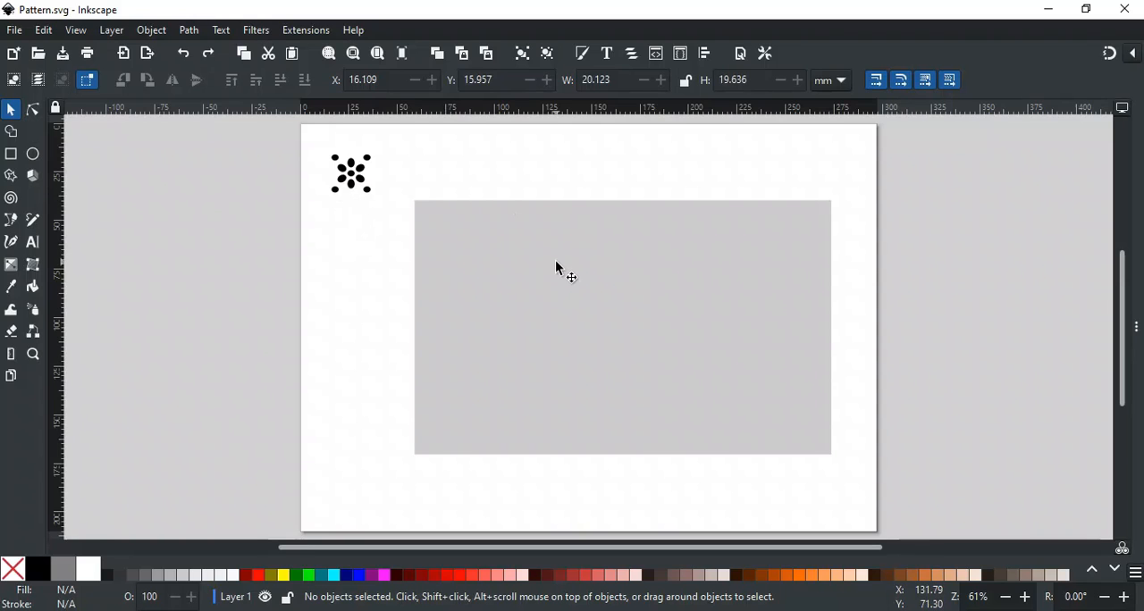
mouse_move(358, 192)
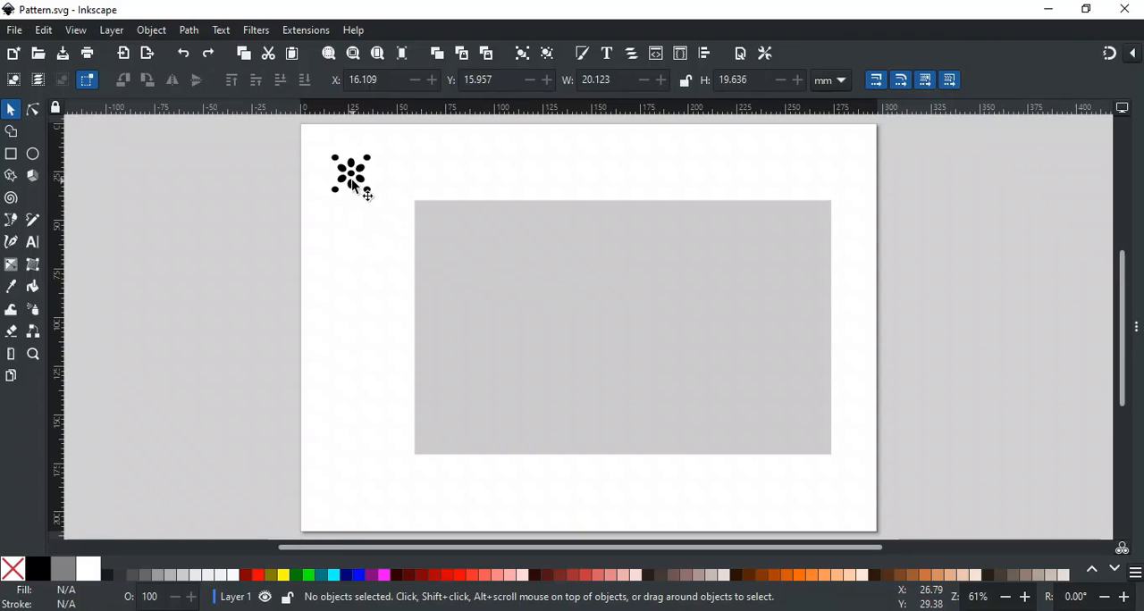
- Select the black flower motif and convert it with Objects to Pattern
left_click(150, 30)
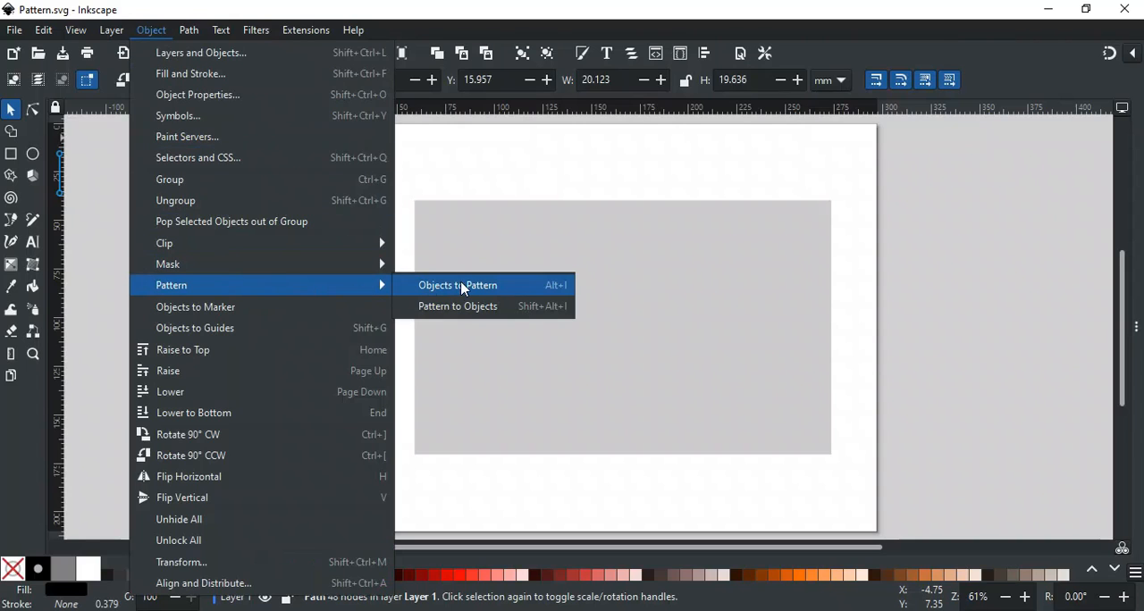
mouse_move(487, 287)
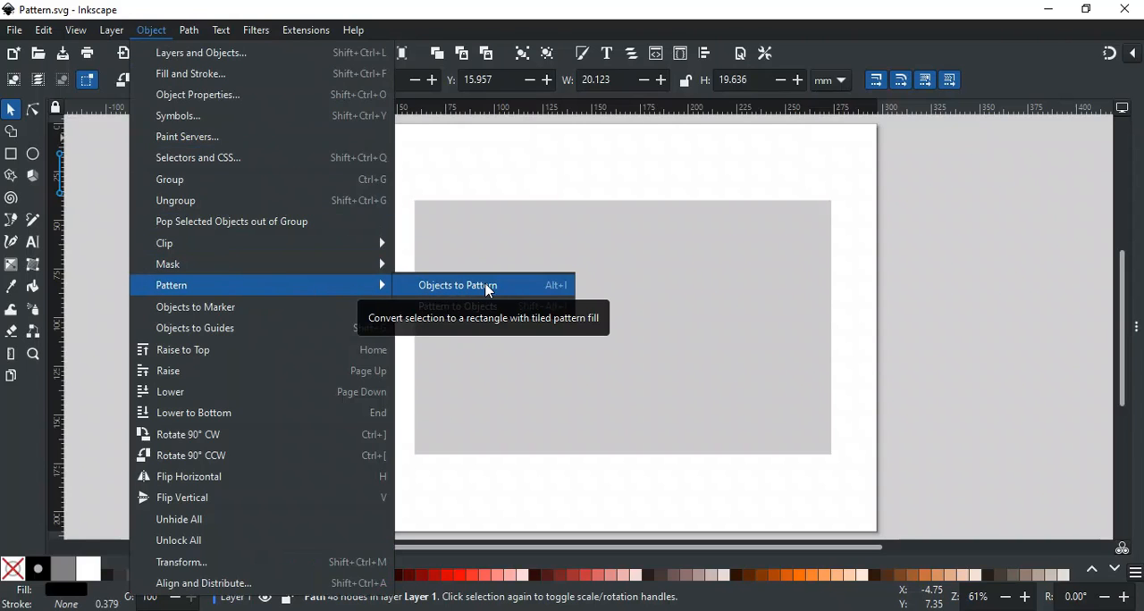
mouse_move(527, 297)
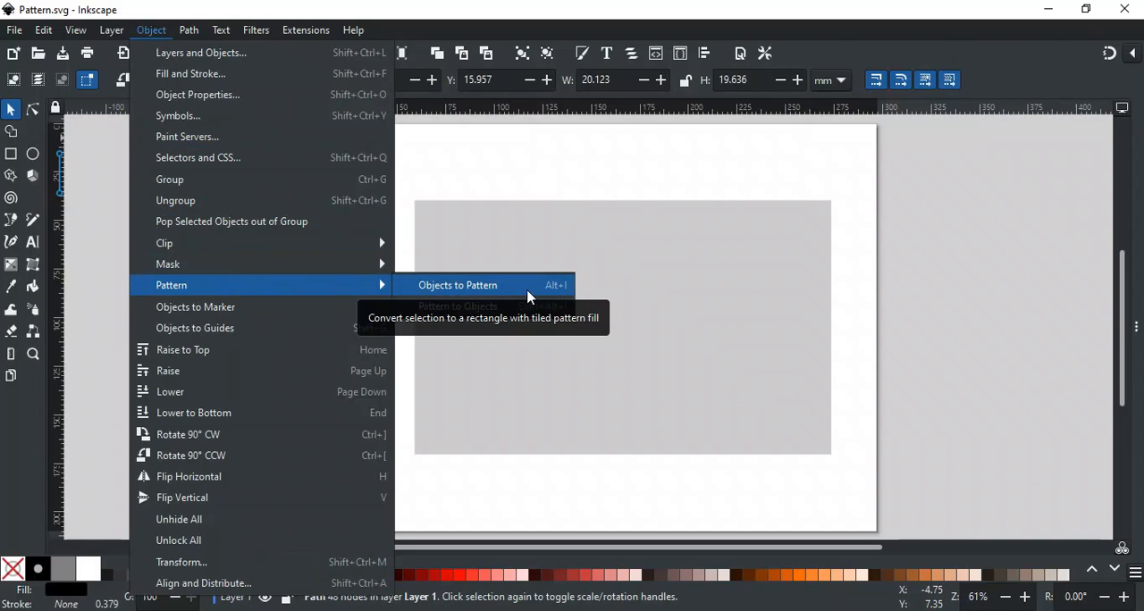
left_click(457, 285)
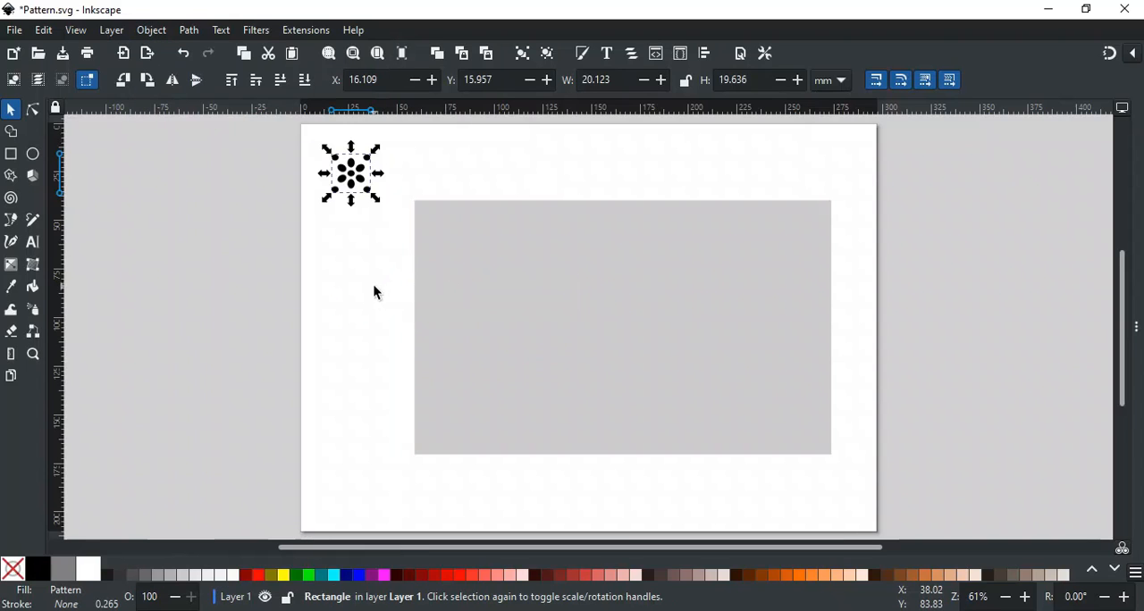
- Give the grey rectangle a pattern fill using the black flower tile
left_click(623, 327)
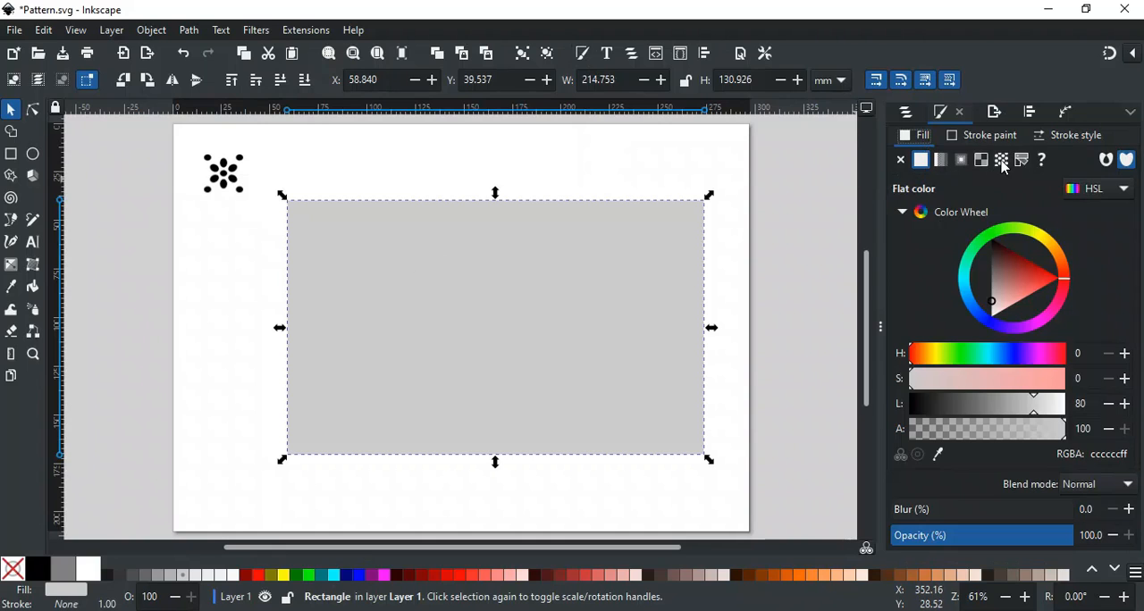
left_click(1001, 159)
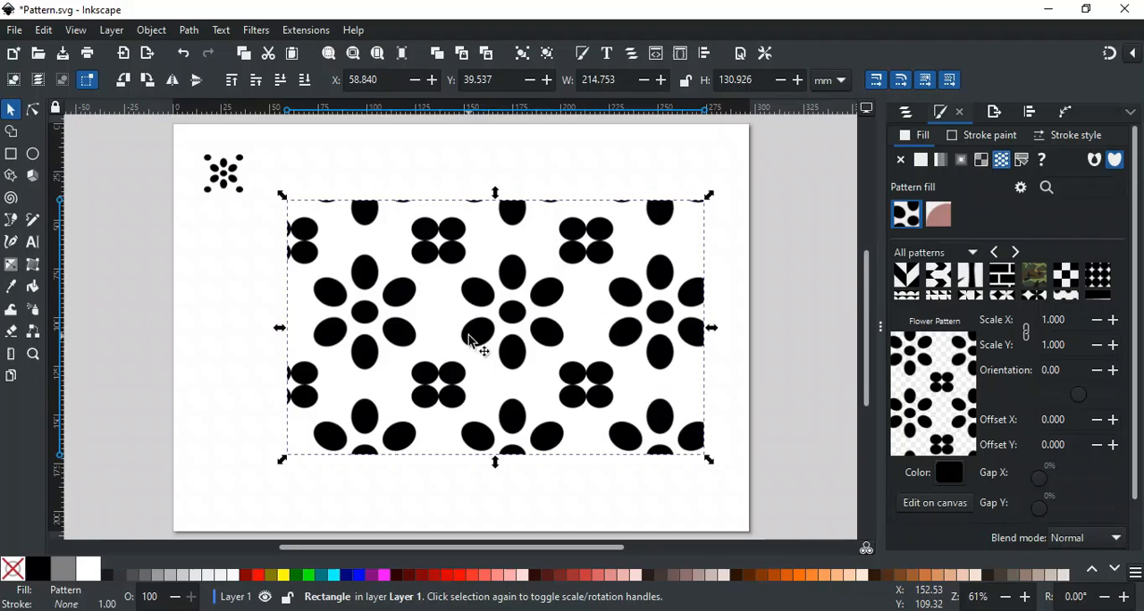
mouse_move(617, 375)
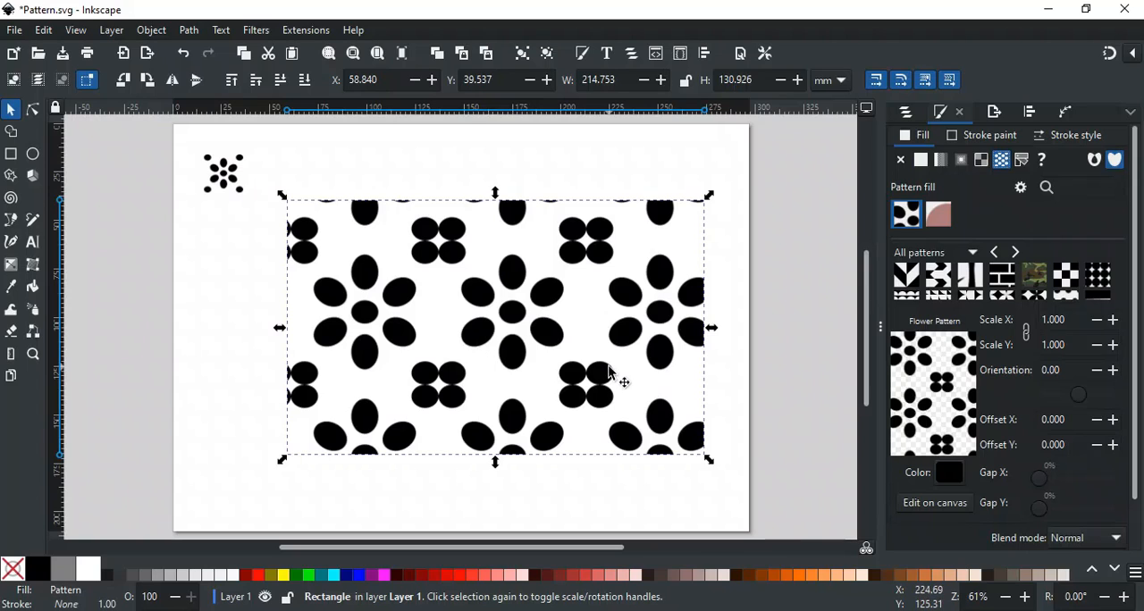
mouse_move(830, 357)
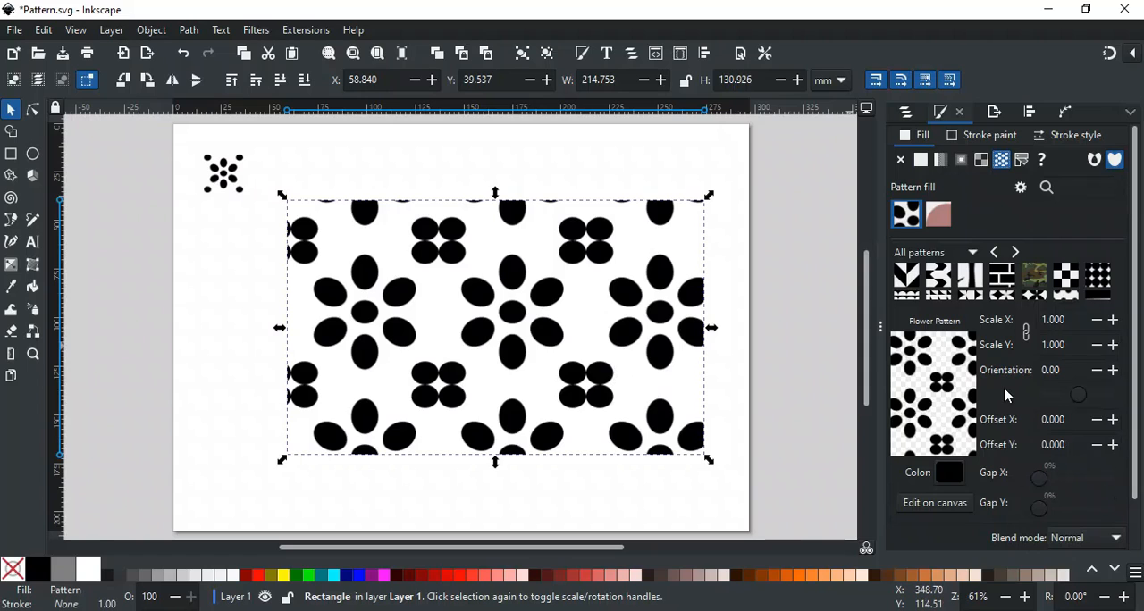
mouse_move(1046, 322)
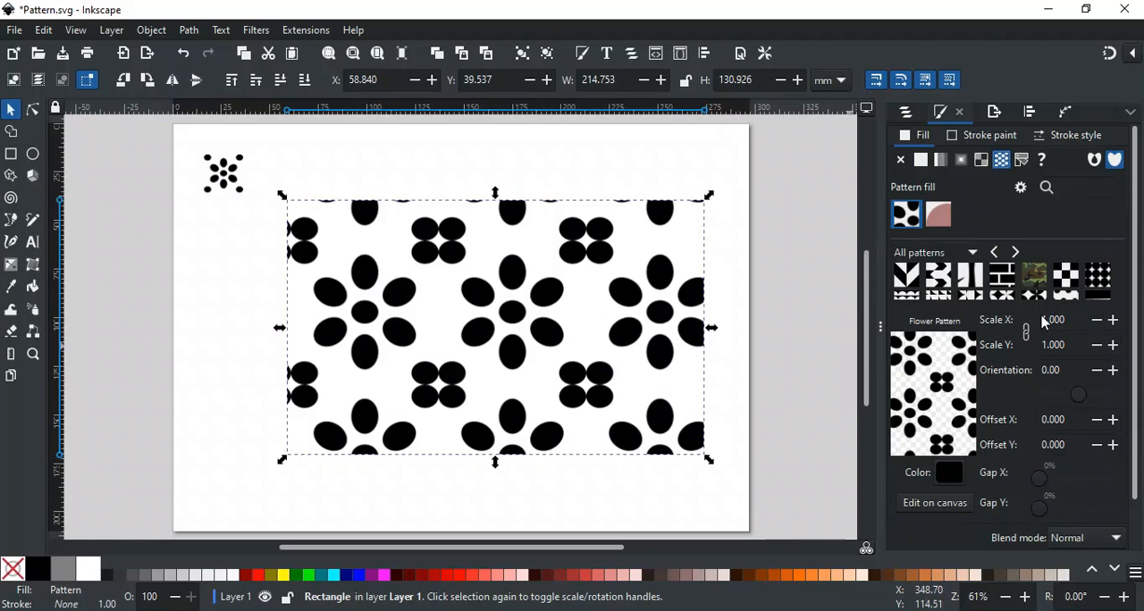
- Set pattern scale 0.4 and offset X 5, Y -5, then reset gaps to 0%
left_click(1096, 320)
type("0.400")
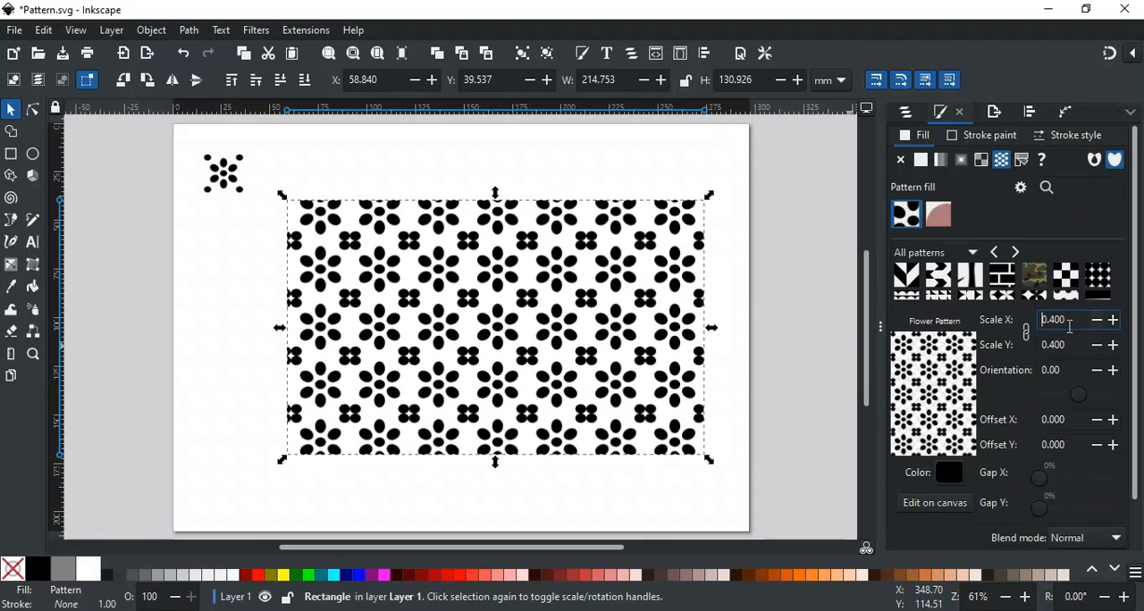
mouse_move(1028, 347)
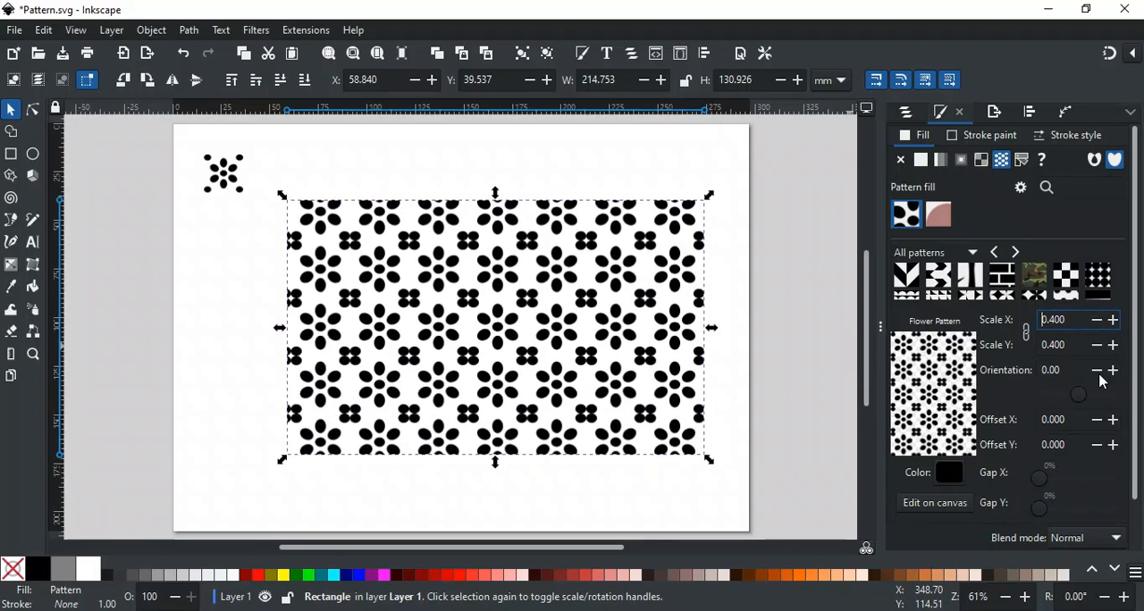
left_click(1113, 370)
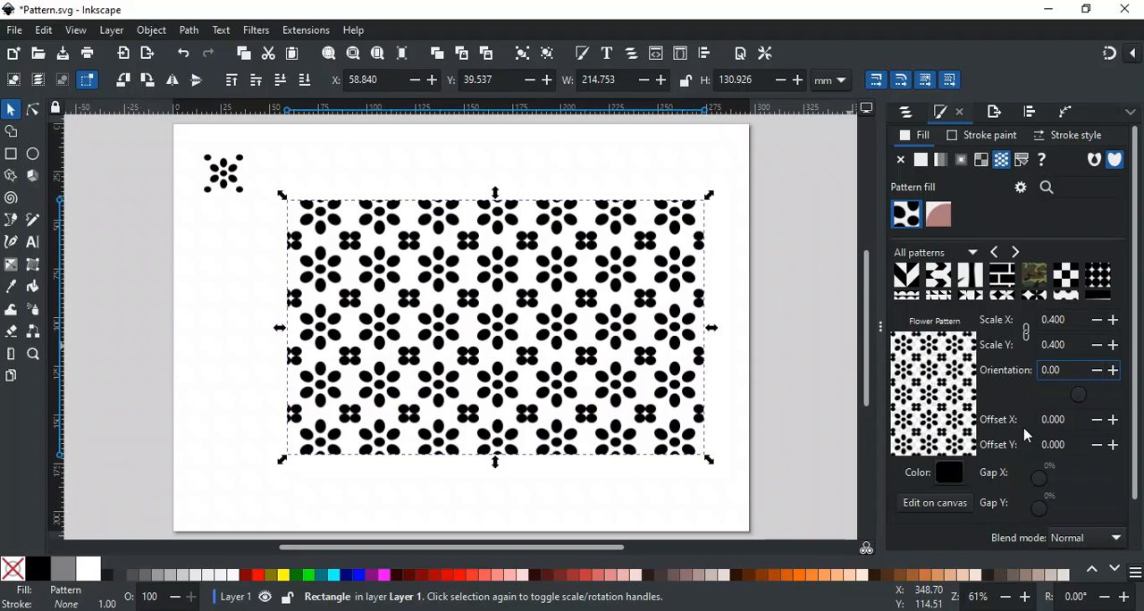
left_click(1113, 419)
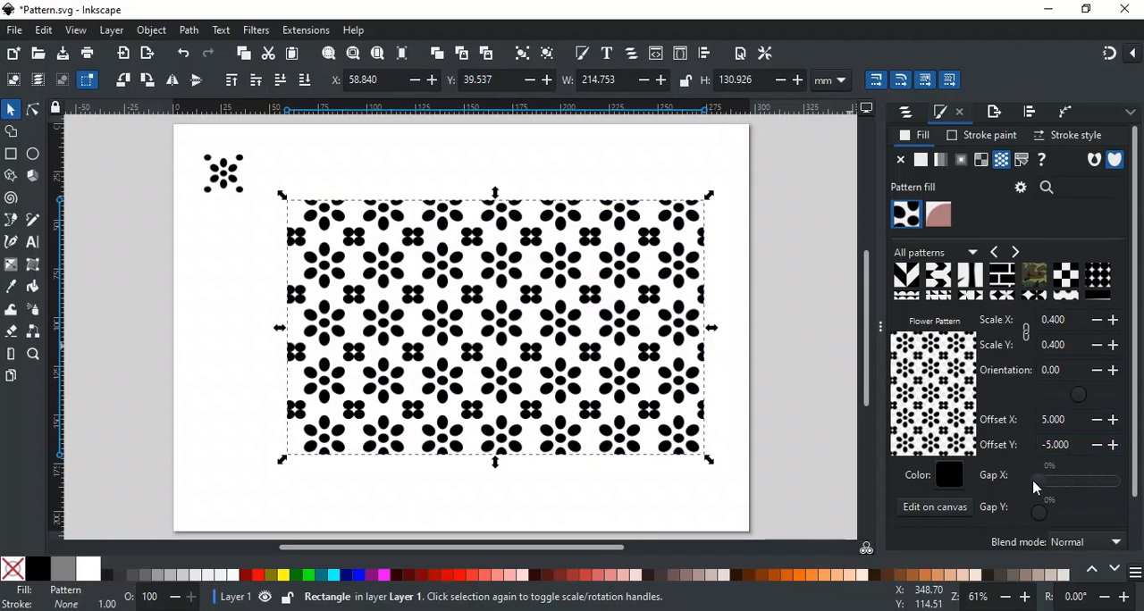
left_click_drag(1039, 511, 1081, 511)
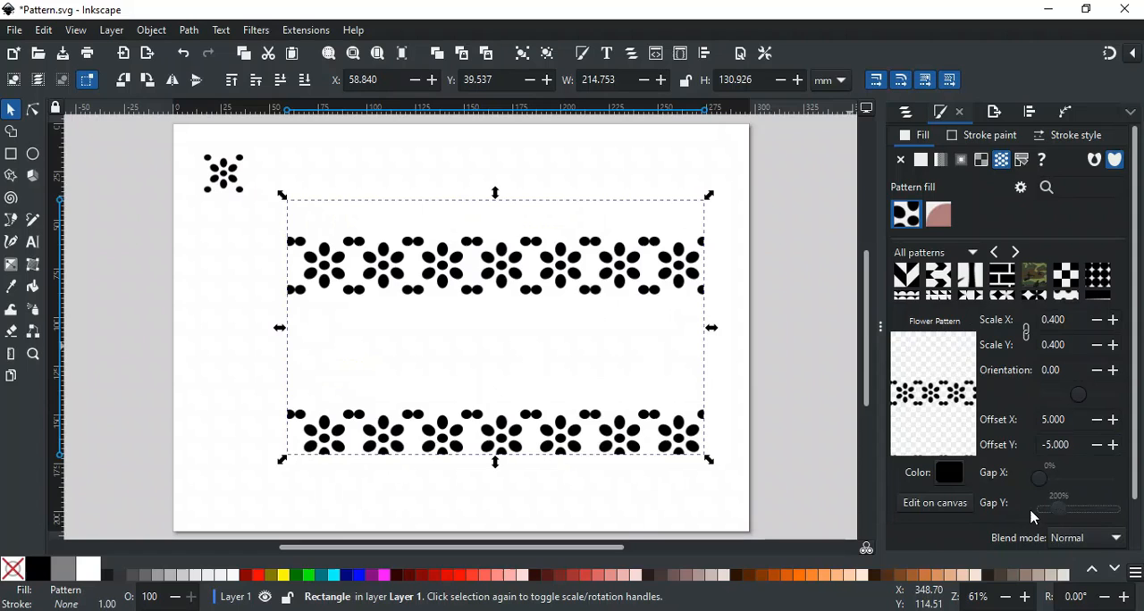
left_click_drag(1059, 510, 1042, 509)
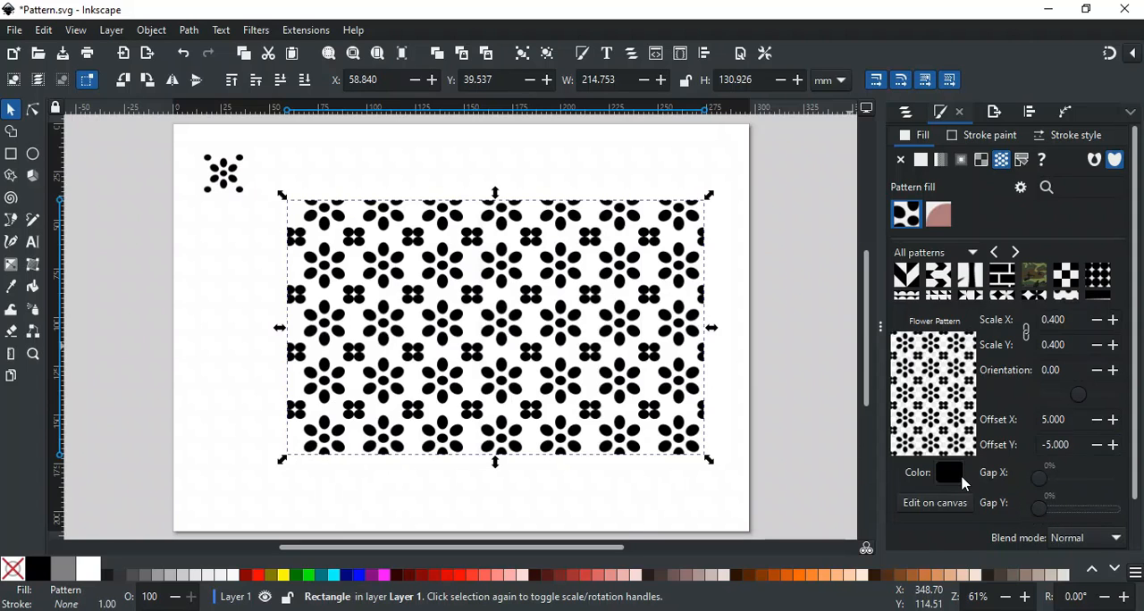
- Recolour the flower pattern red in the Pattern color dialog
left_click(949, 472)
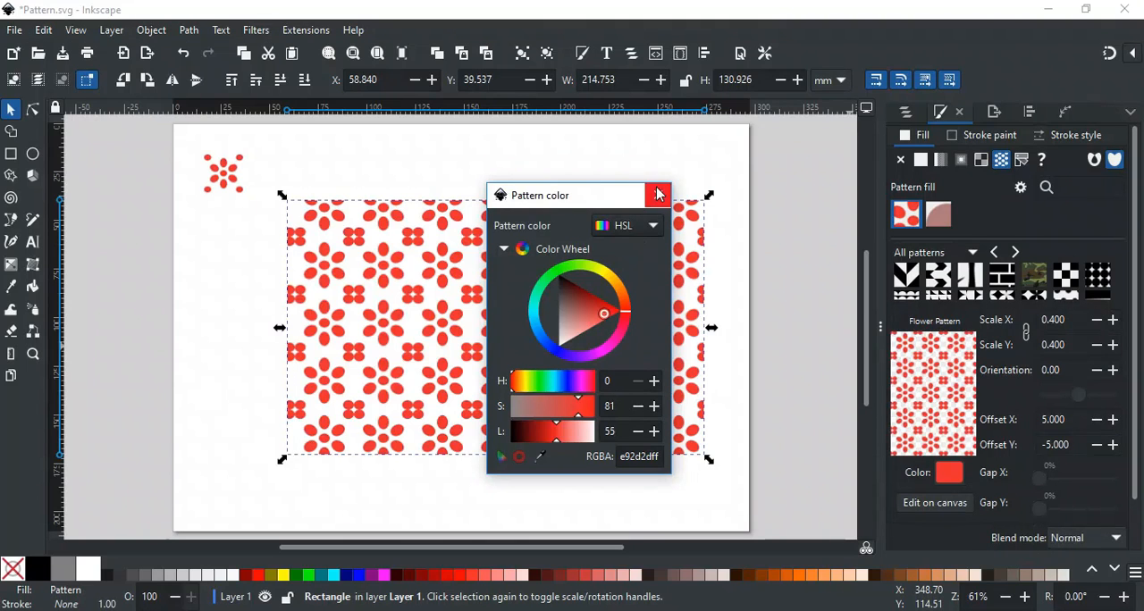
left_click(658, 195)
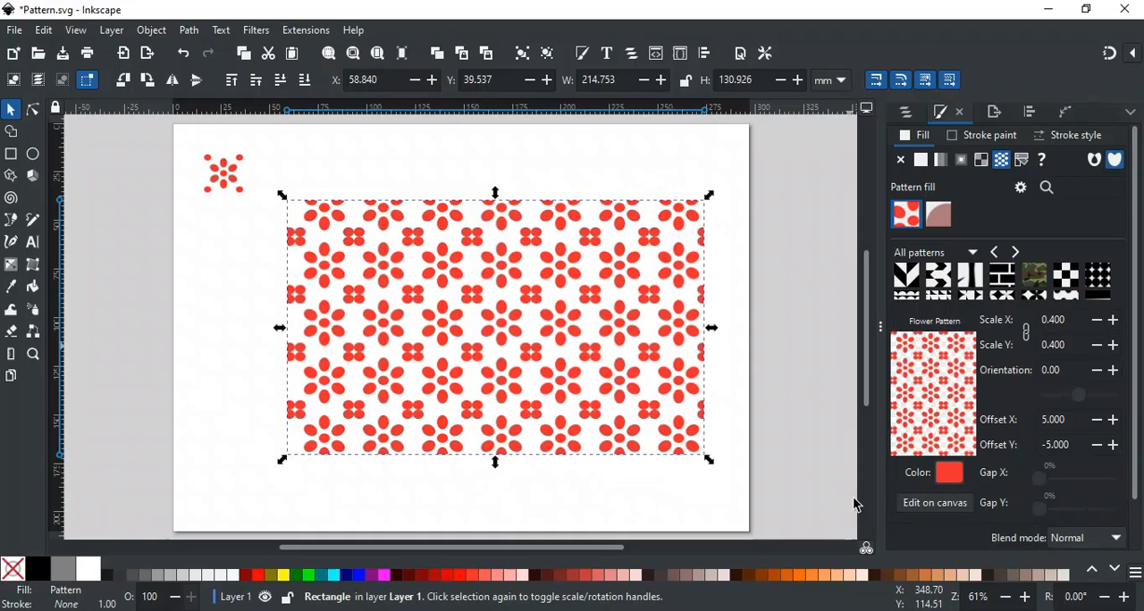
mouse_move(925, 523)
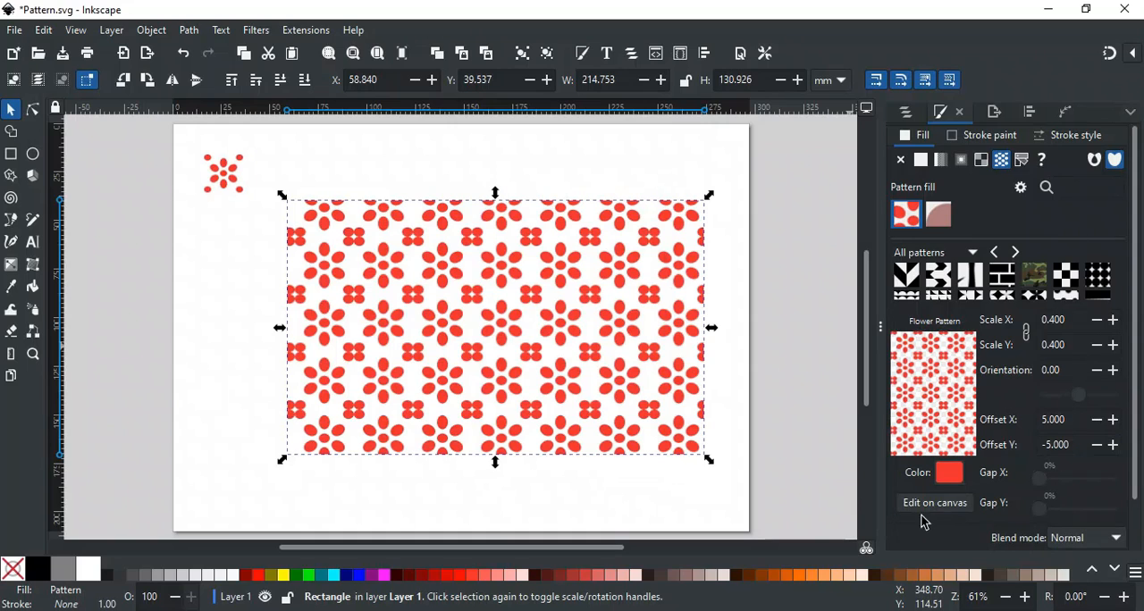
- Edit the pattern on canvas: shrink tiles to about 0.32 and rotate to about 69°
left_click(934, 502)
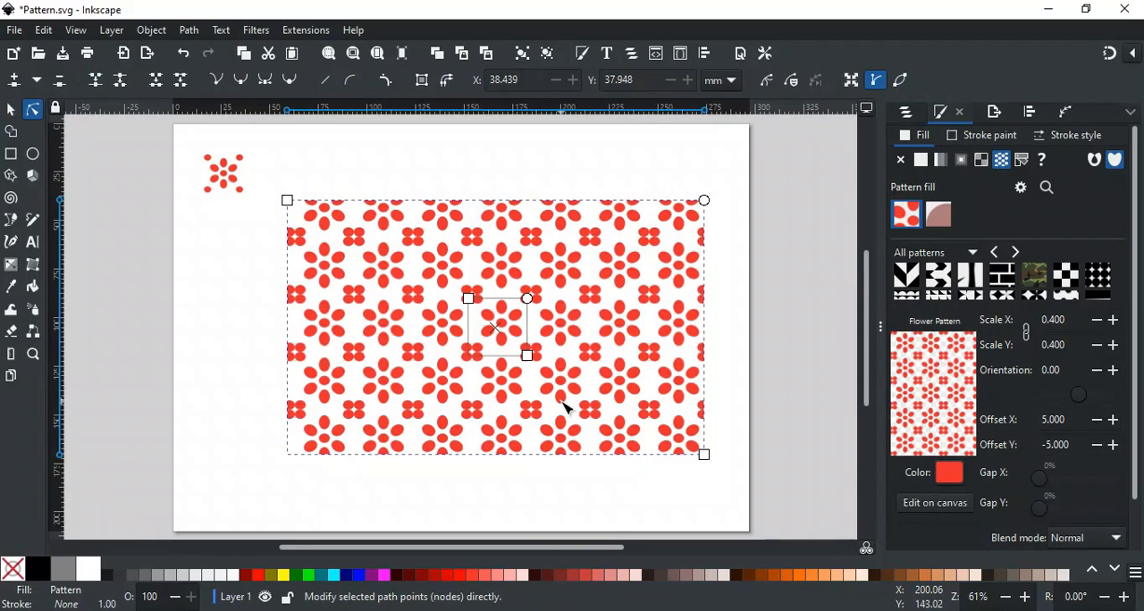
mouse_move(482, 371)
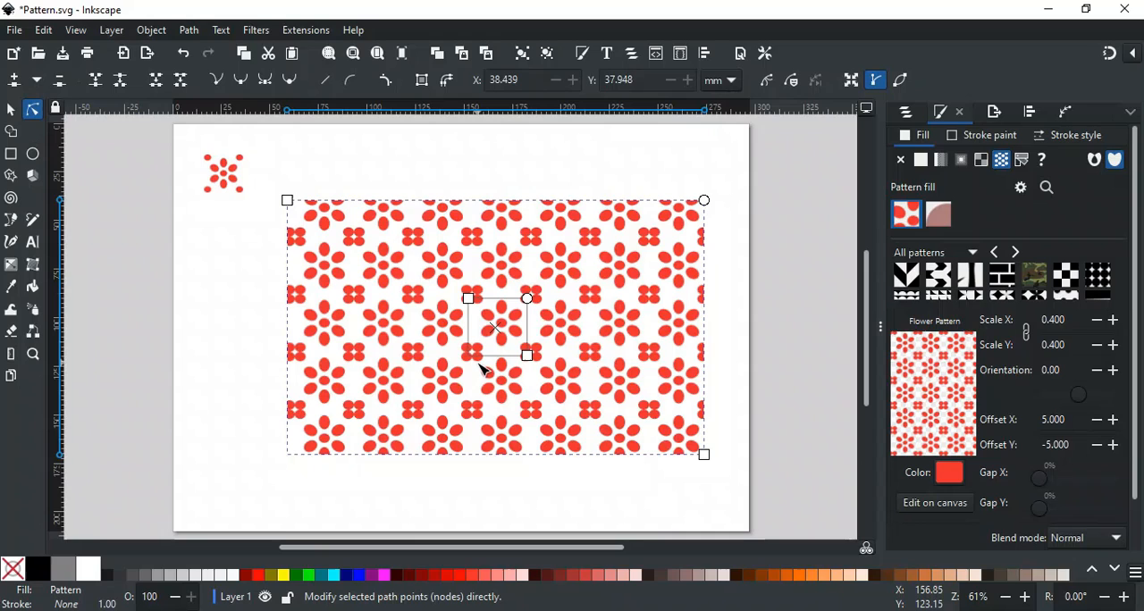
mouse_move(483, 325)
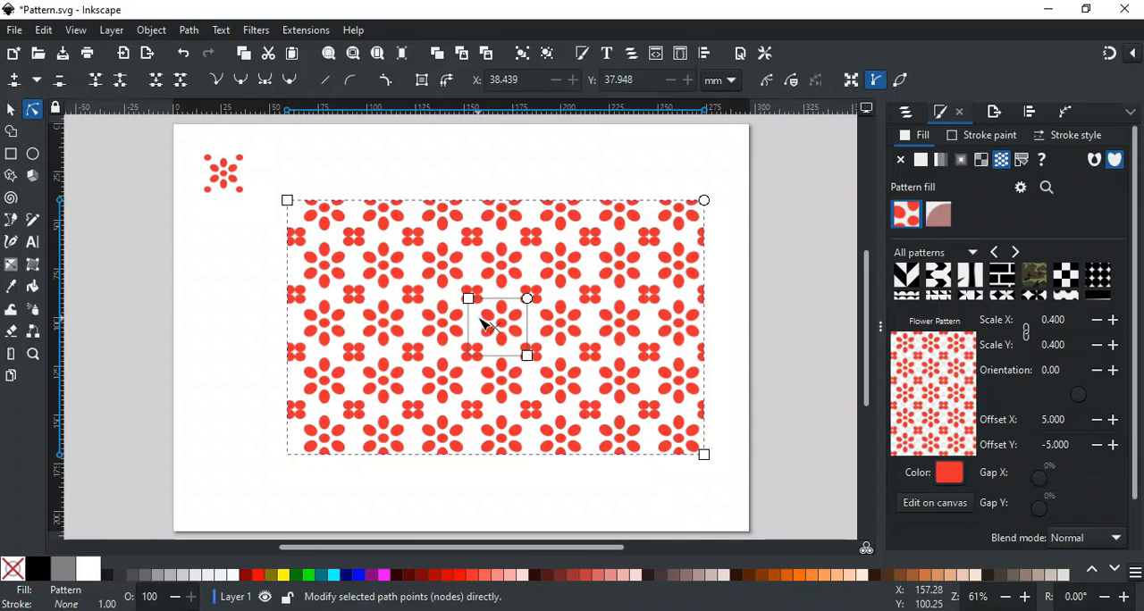
mouse_move(471, 304)
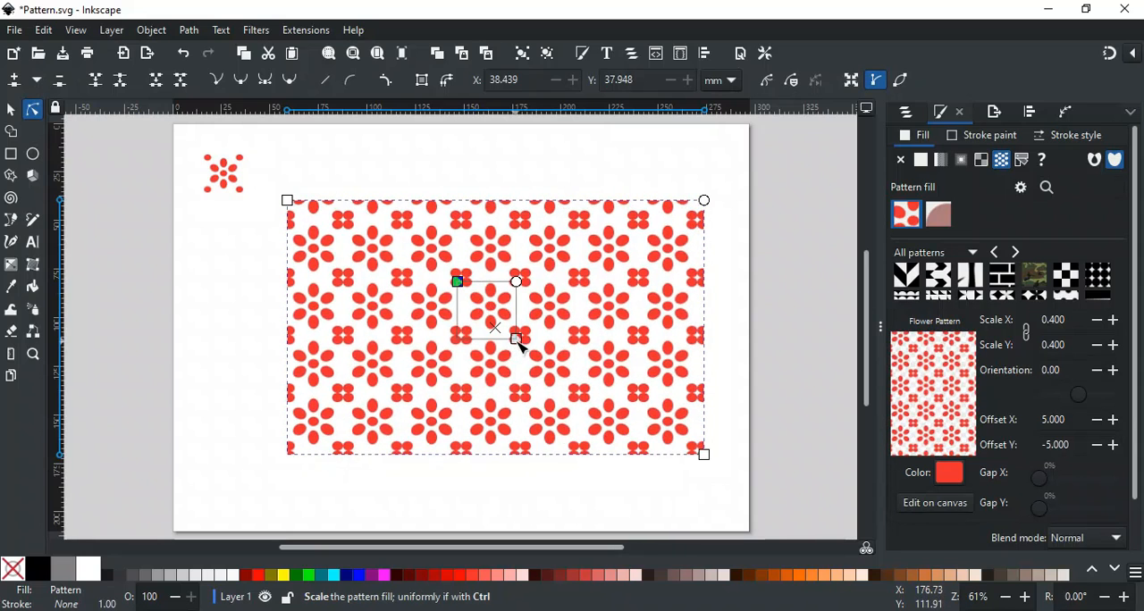
left_click_drag(516, 341, 494, 363)
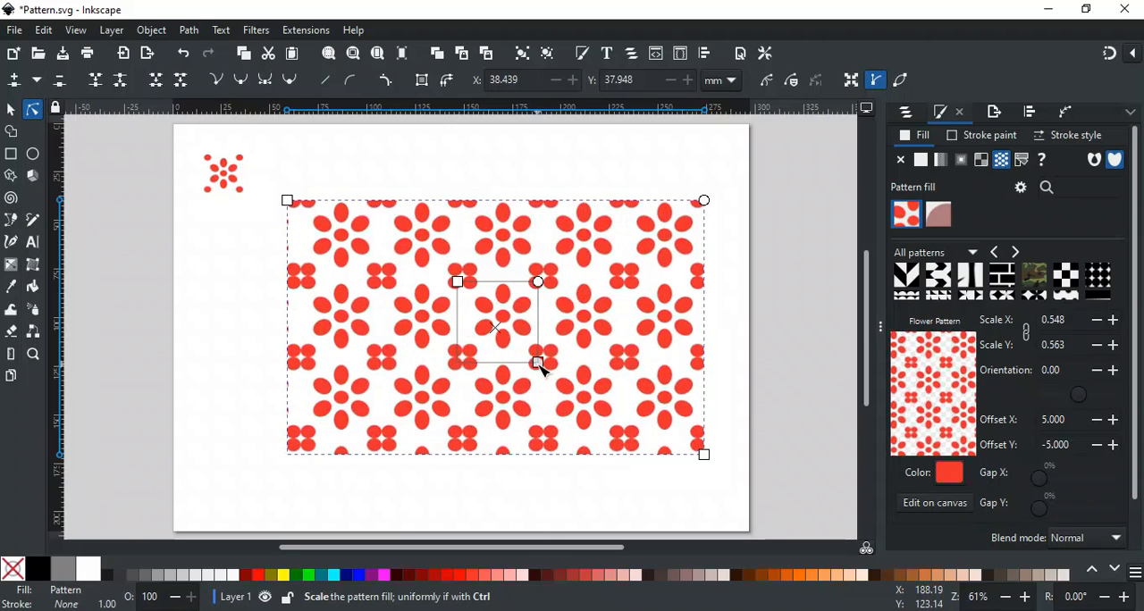
left_click_drag(537, 364, 523, 347)
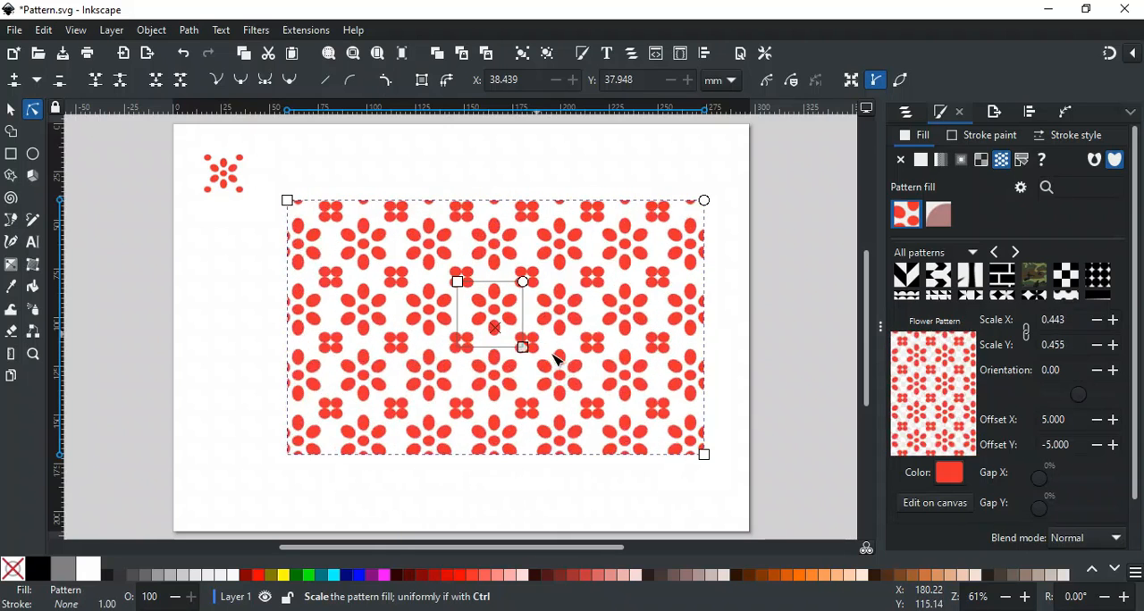
left_click_drag(523, 347, 505, 326)
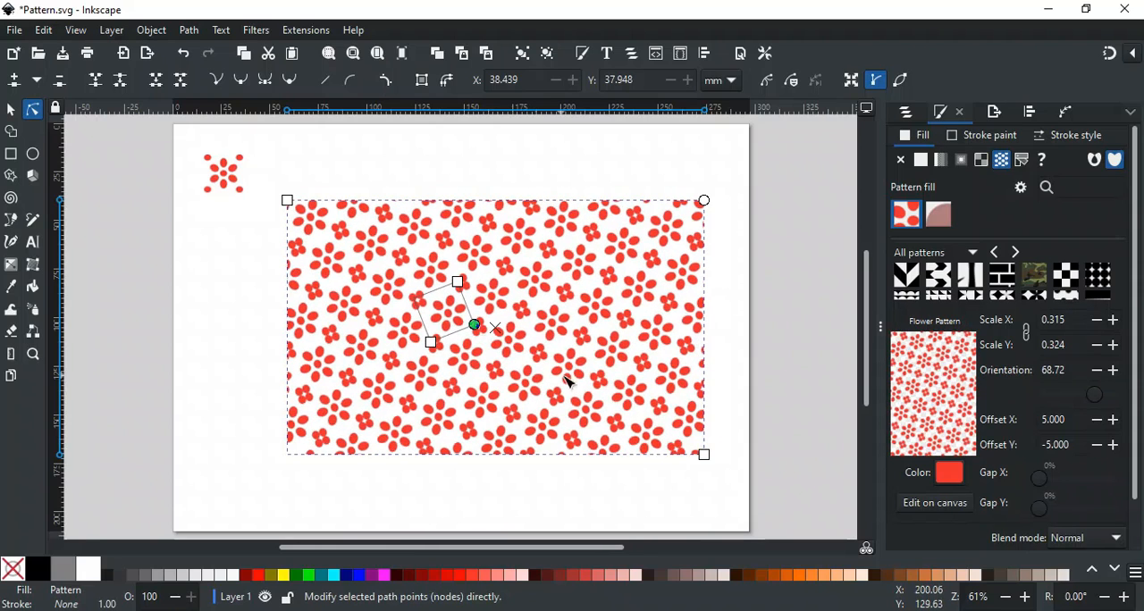
mouse_move(975, 293)
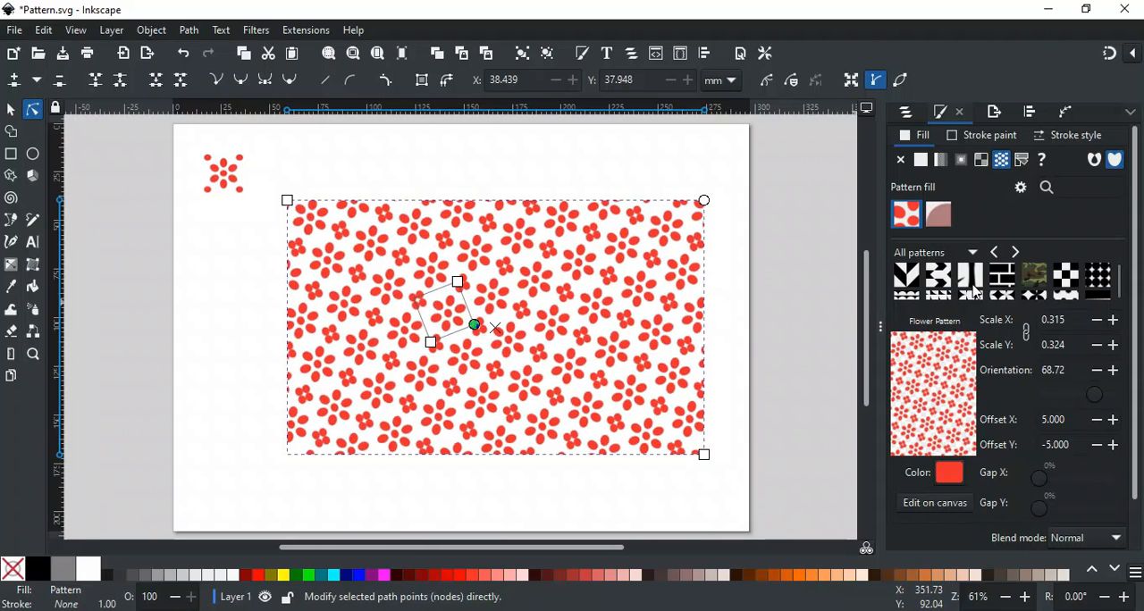
- Pick the Arrow fill swatch from the All patterns gallery
left_click(937, 278)
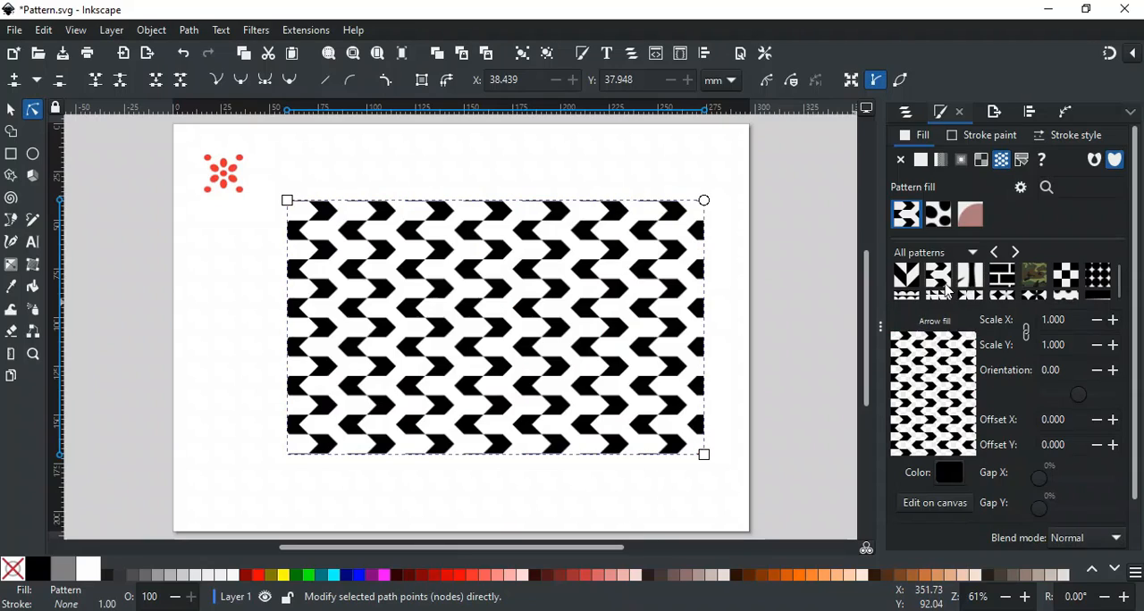
mouse_move(943, 301)
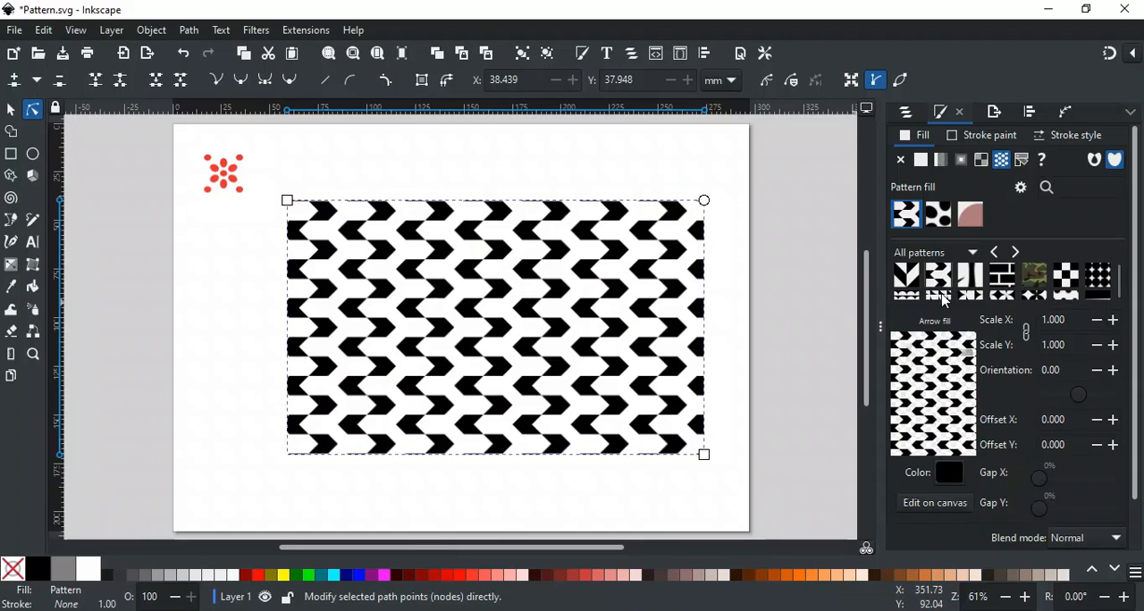